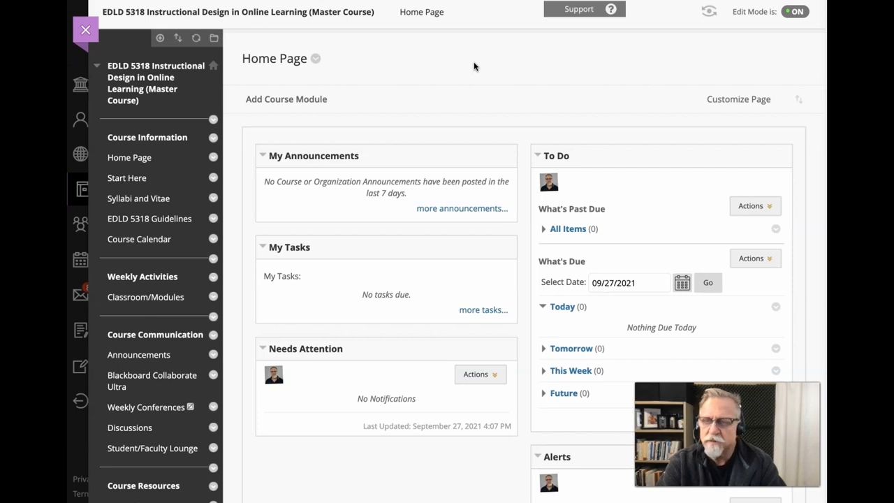
pyautogui.moveTo(217, 94)
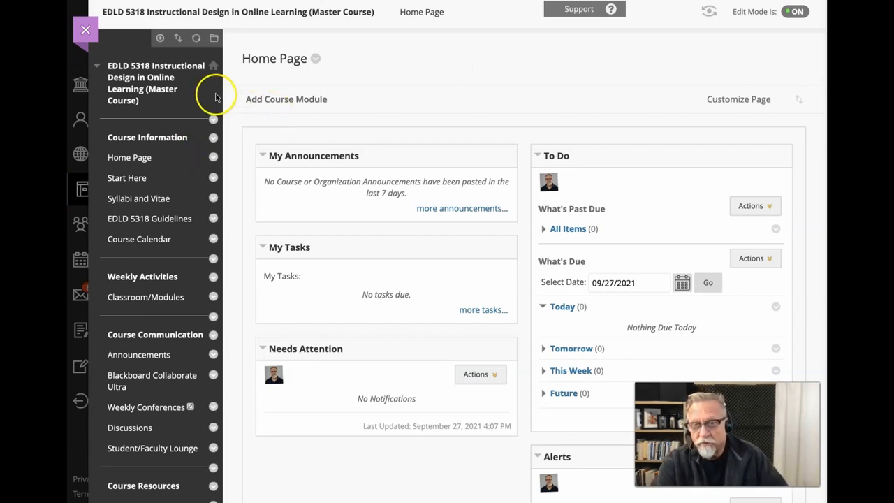
pyautogui.moveTo(129, 190)
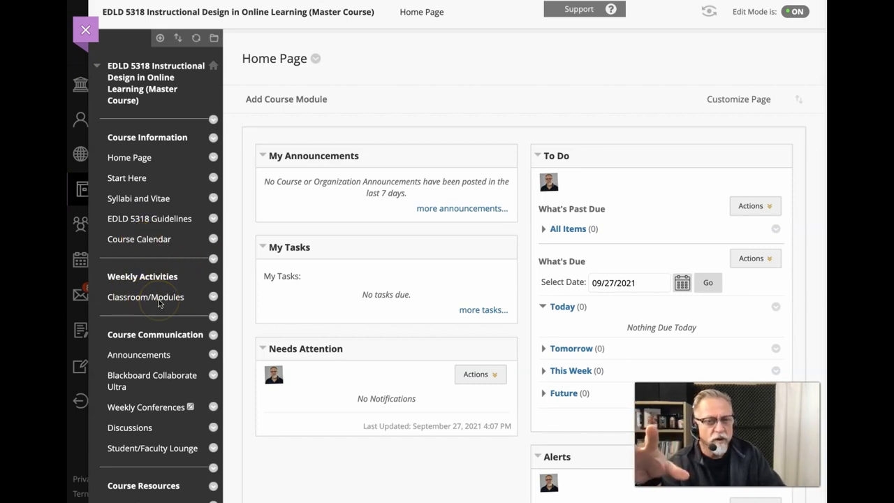
pyautogui.moveTo(154, 342)
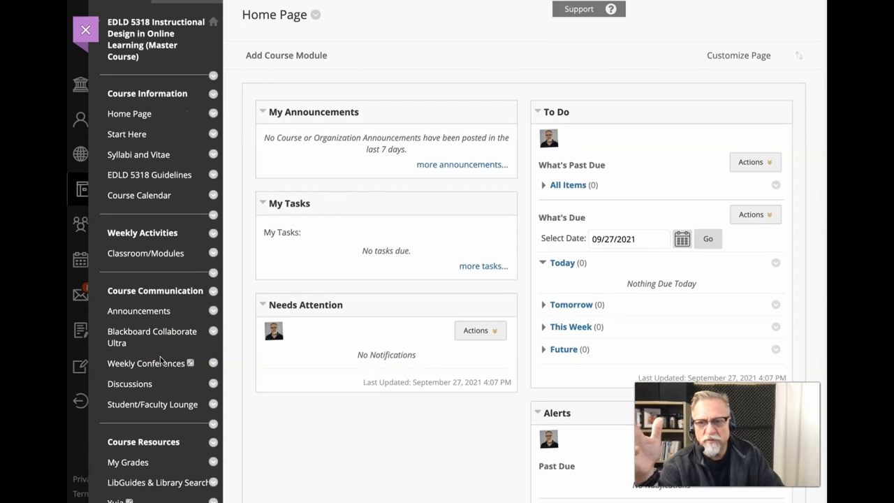
# Open the Start Here page and expand the Introduction item to show instructor details.
pyautogui.scroll(-3)
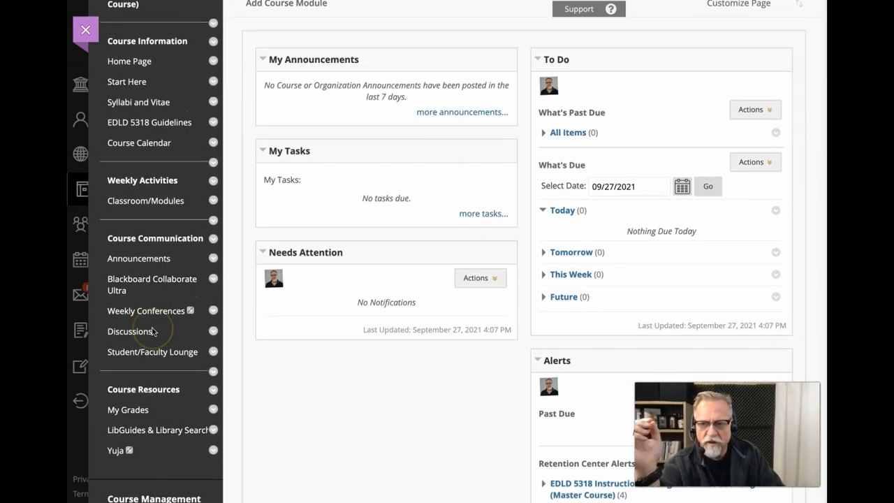
pyautogui.scroll(-3)
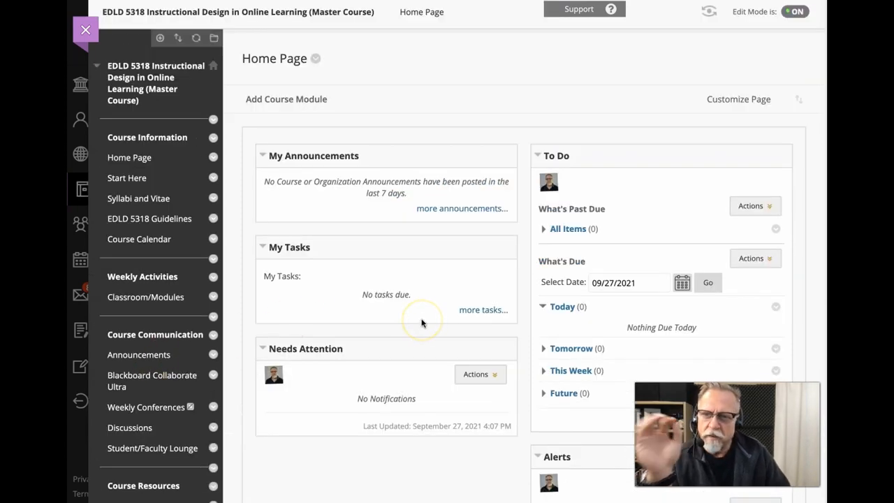
pyautogui.moveTo(136, 171)
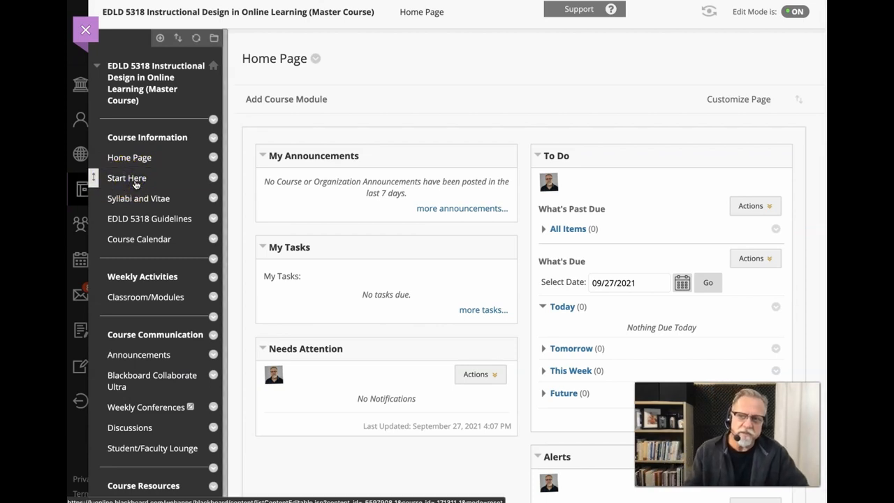
pyautogui.click(127, 177)
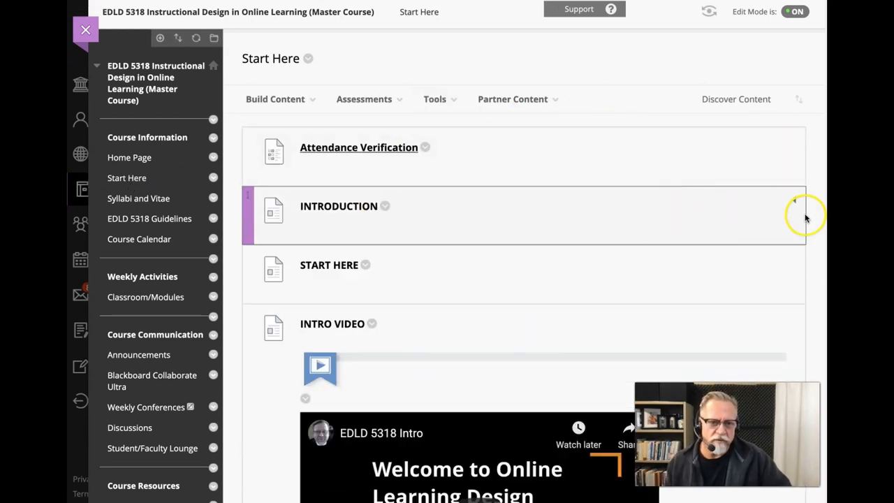
pyautogui.click(795, 205)
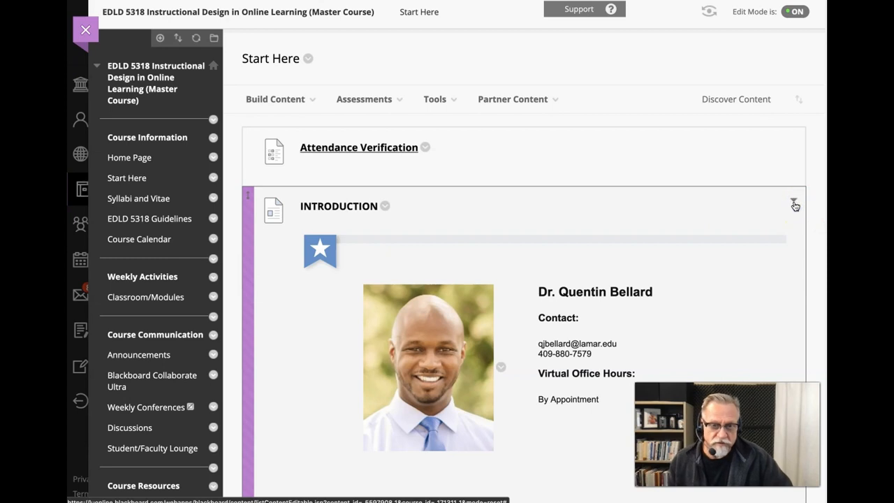
# Expand the Start Here item to reveal the to-do instructions.
pyautogui.scroll(-3)
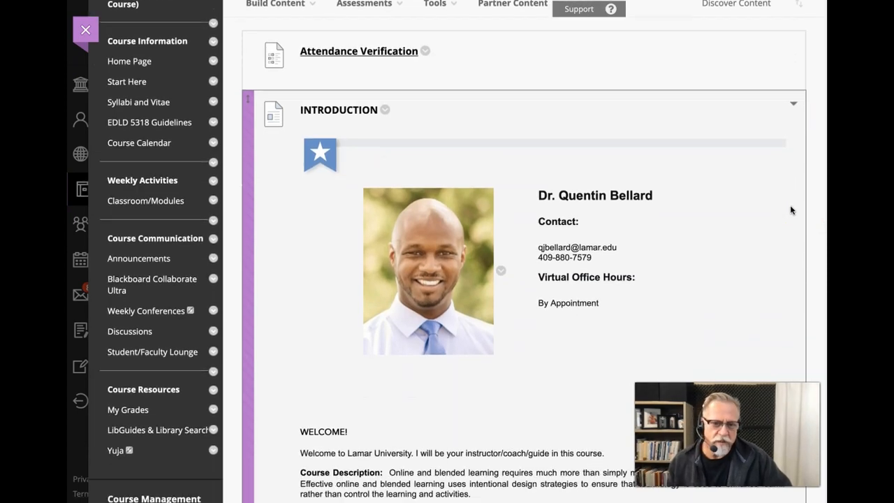
pyautogui.scroll(-3)
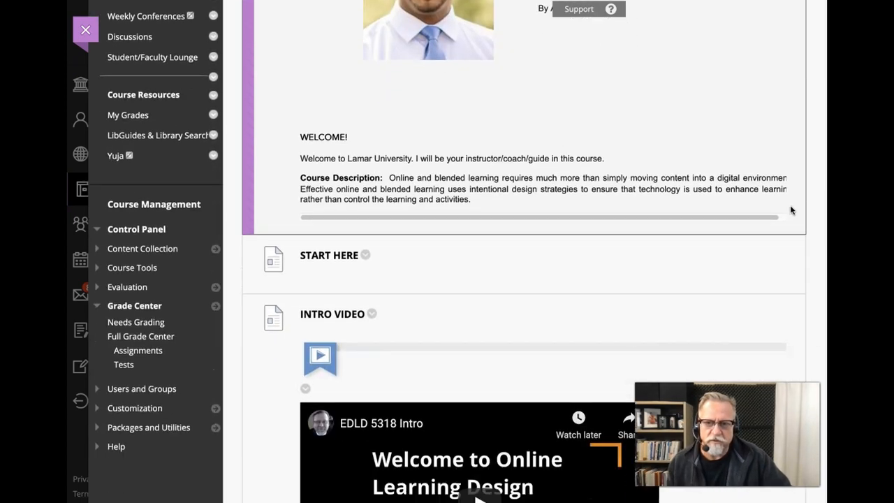
pyautogui.moveTo(791, 249)
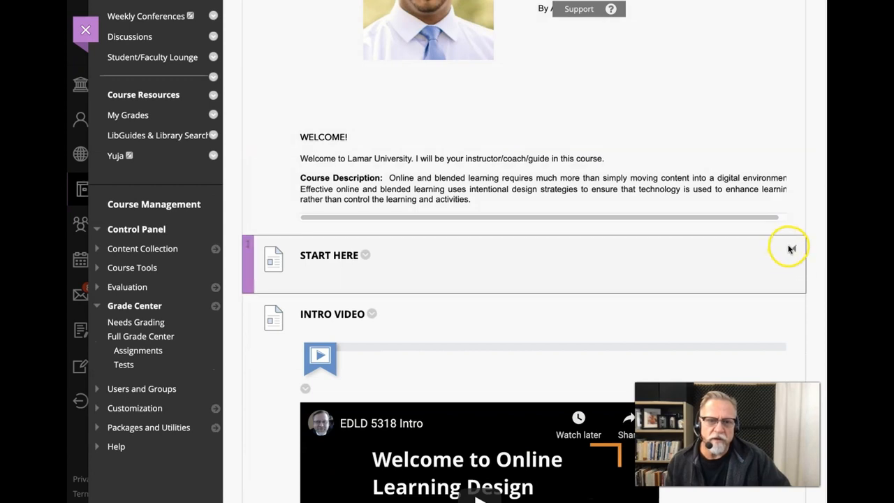
pyautogui.click(793, 248)
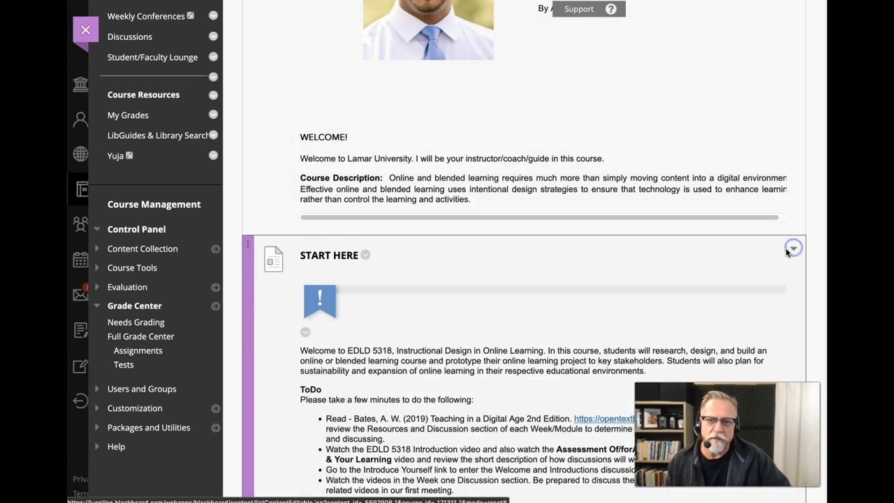
pyautogui.scroll(-3)
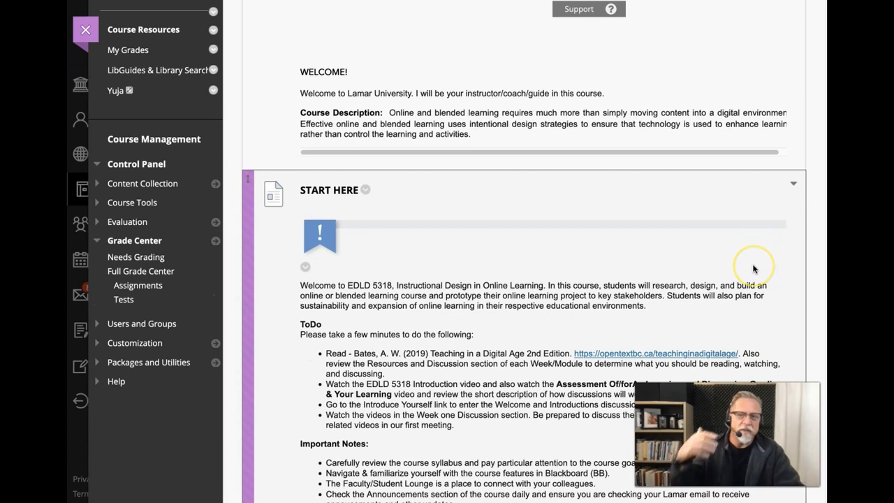
# Scroll past the intro video and course outcomes, then expand Course Resources to show the Bates textbook.
pyautogui.scroll(-3)
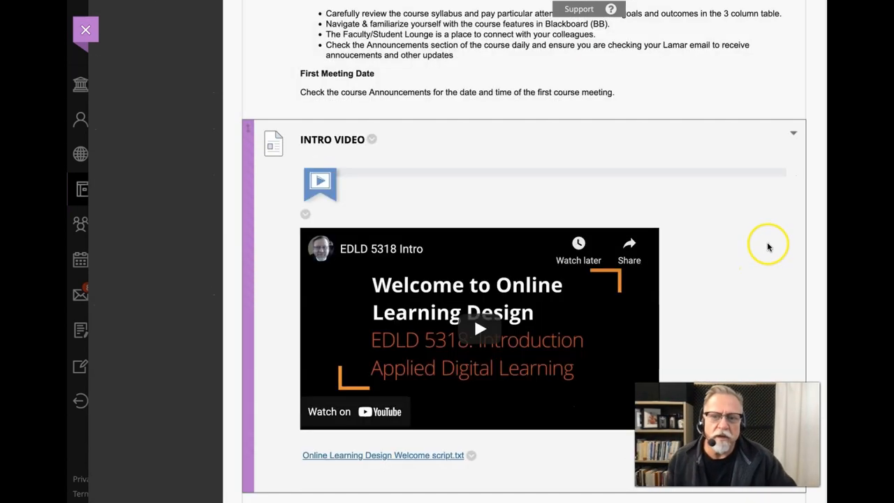
pyautogui.scroll(-3)
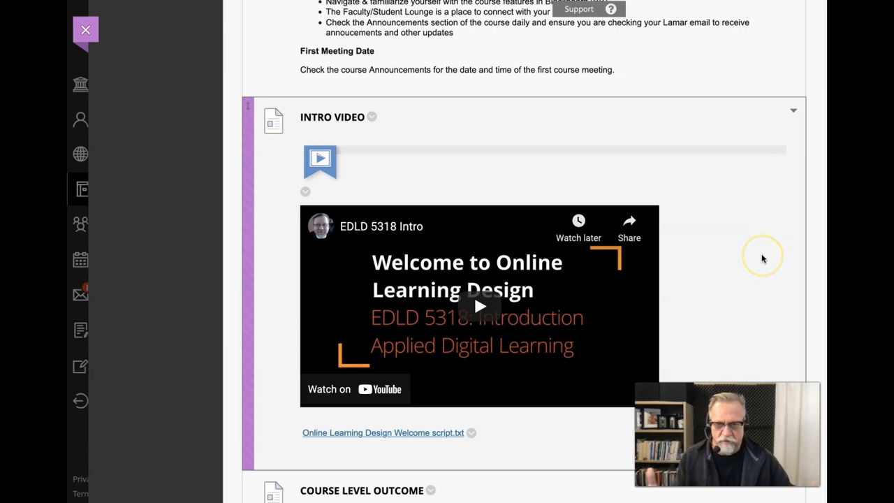
pyautogui.scroll(-3)
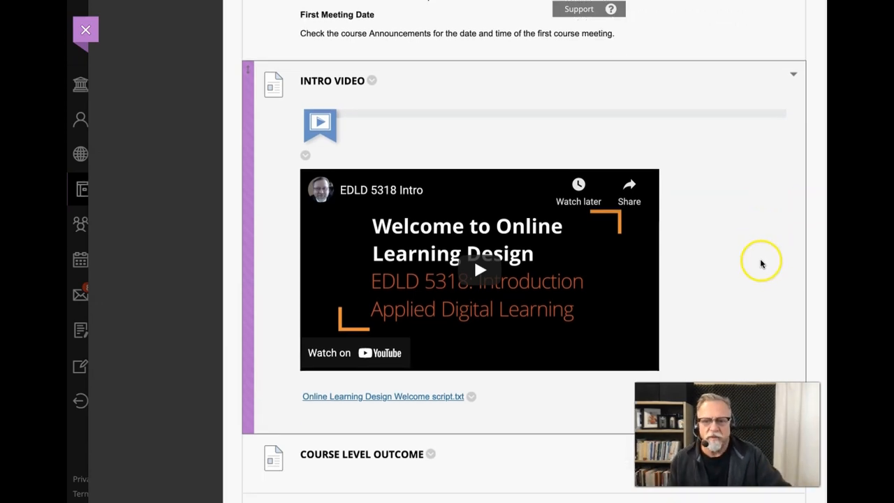
pyautogui.scroll(-3)
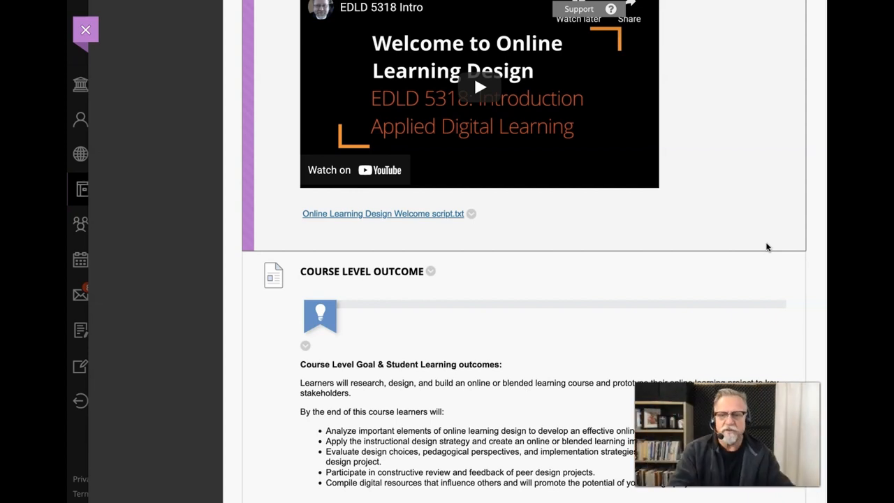
pyautogui.scroll(-3)
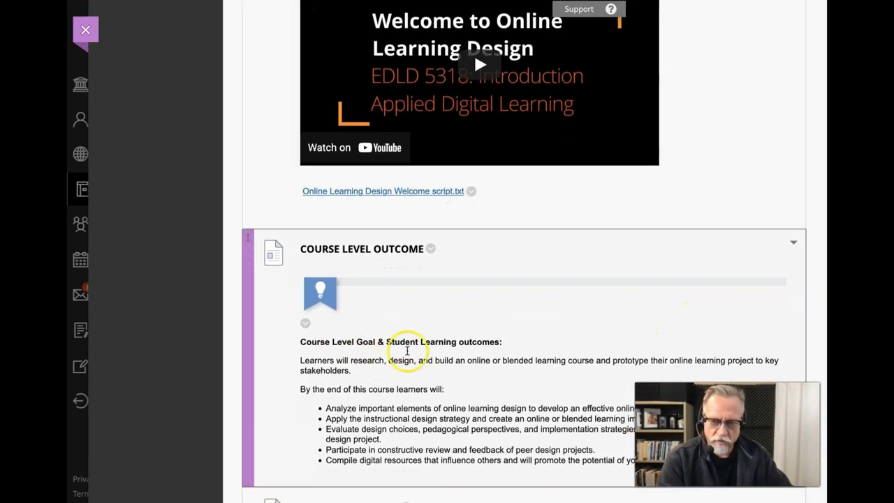
pyautogui.scroll(-3)
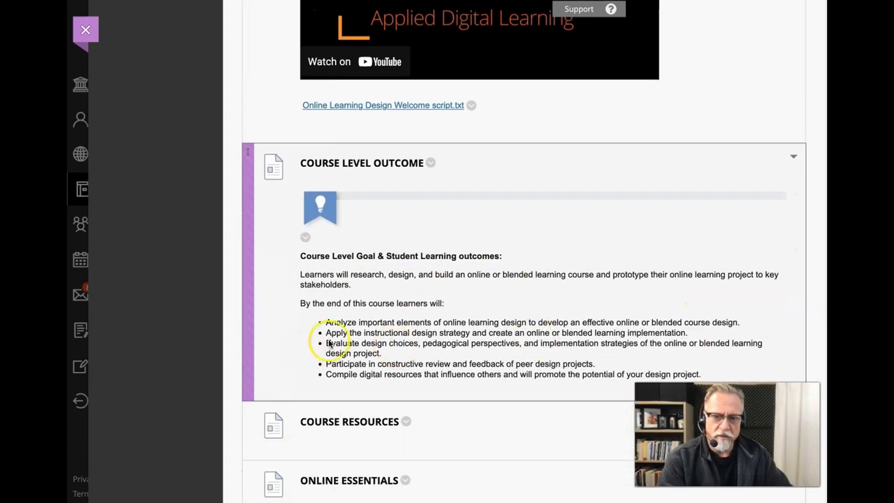
pyautogui.moveTo(771, 315)
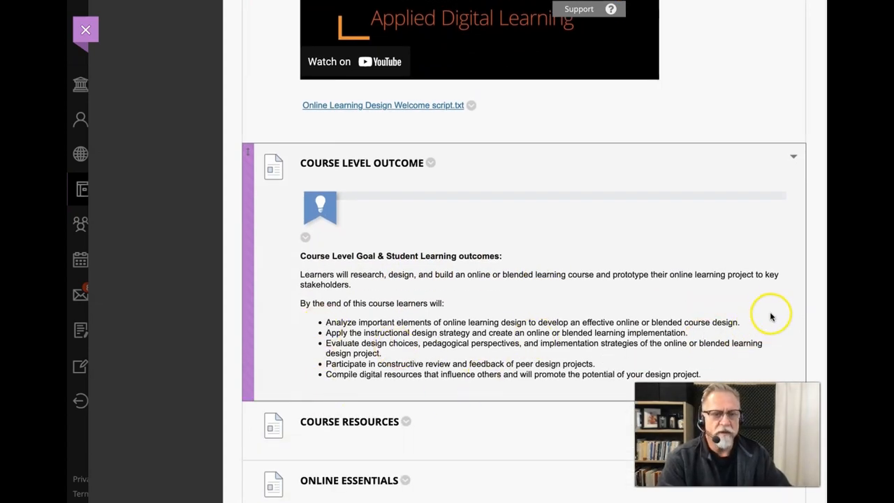
pyautogui.scroll(-3)
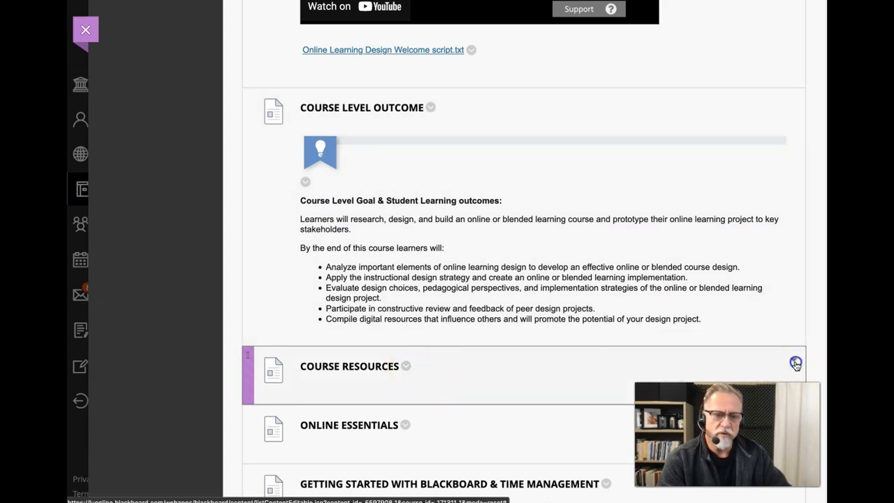
pyautogui.click(796, 363)
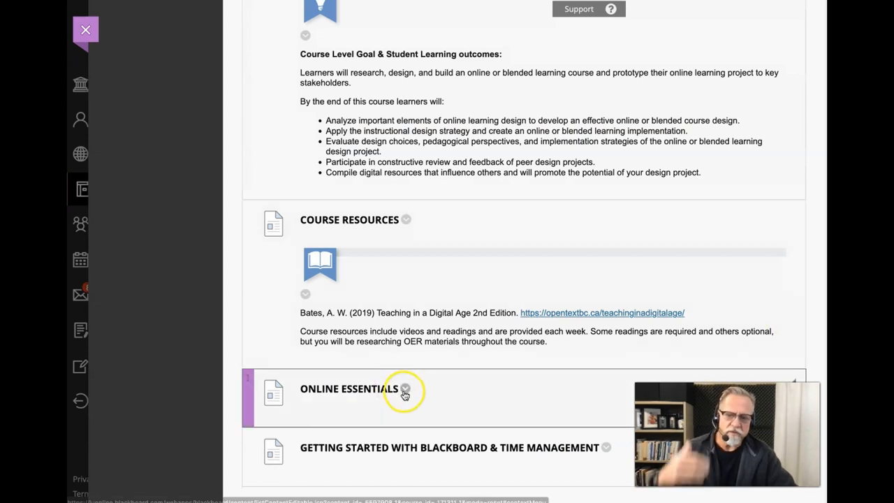
pyautogui.moveTo(466, 370)
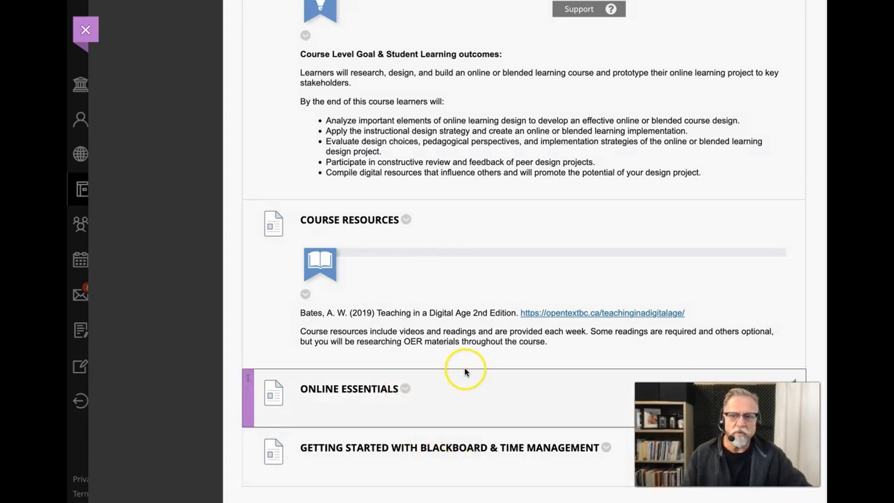
pyautogui.scroll(-3)
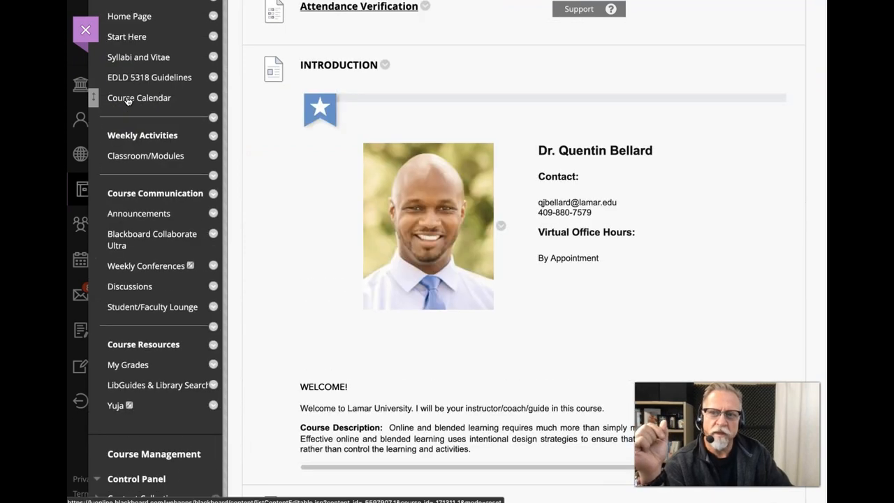
# Go to Classroom/Modules under Weekly Activities, listing Modules 1–3 and the mid-term diagnosis.
pyautogui.scroll(-3)
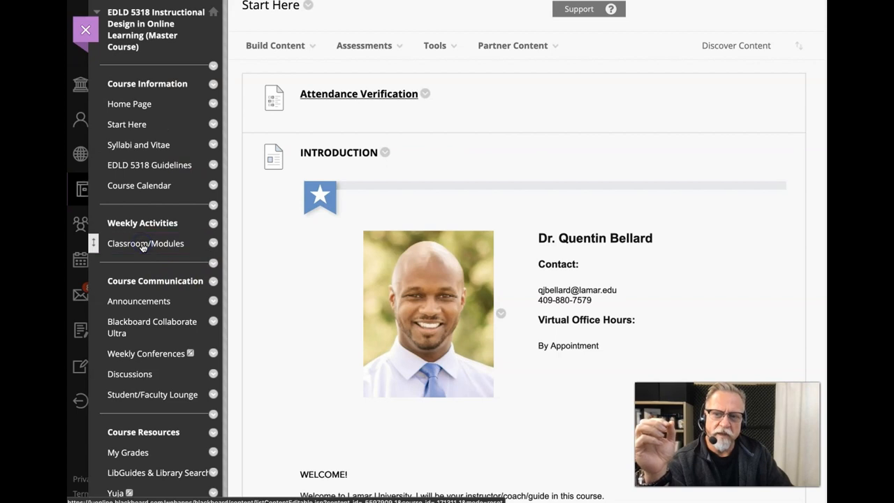
pyautogui.click(145, 243)
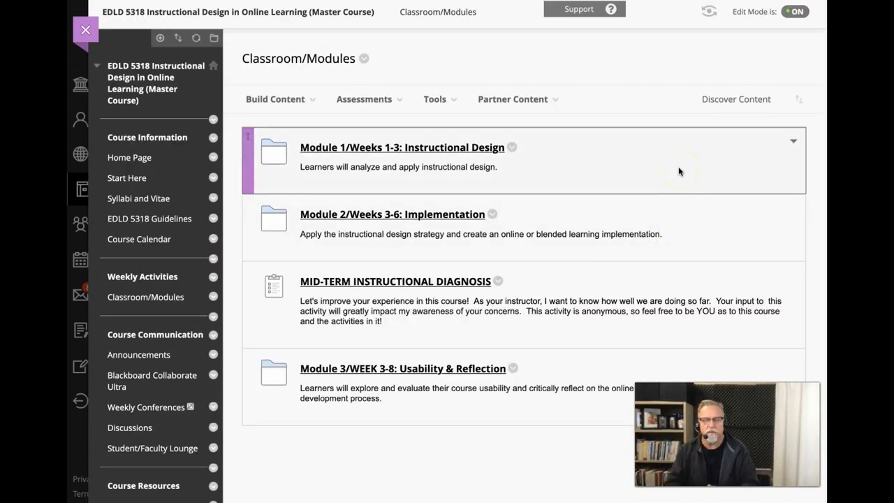
pyautogui.moveTo(487, 210)
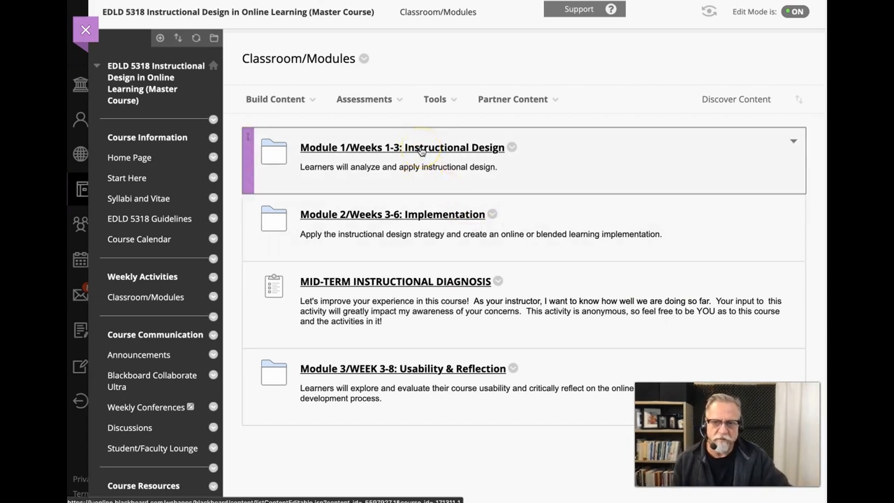
# Open Module 1/Weeks 1-3: Instructional Design and scroll to its Discussions videos and prompts.
pyautogui.click(401, 147)
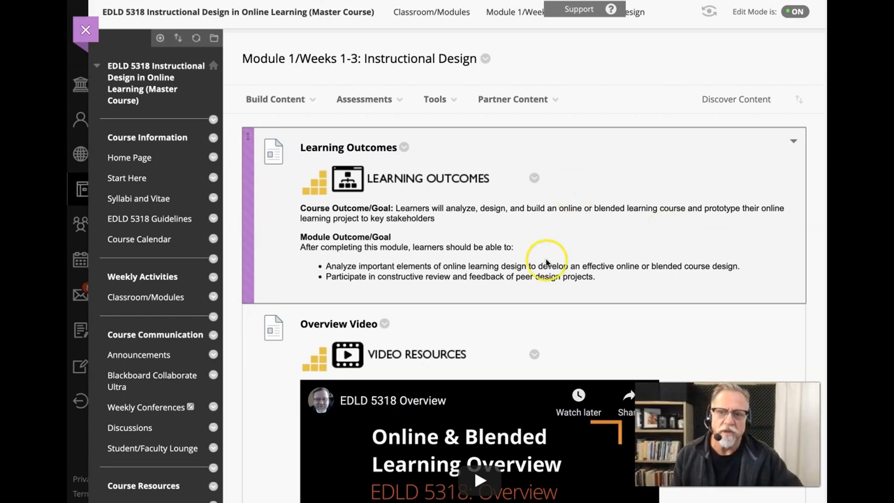
pyautogui.scroll(-3)
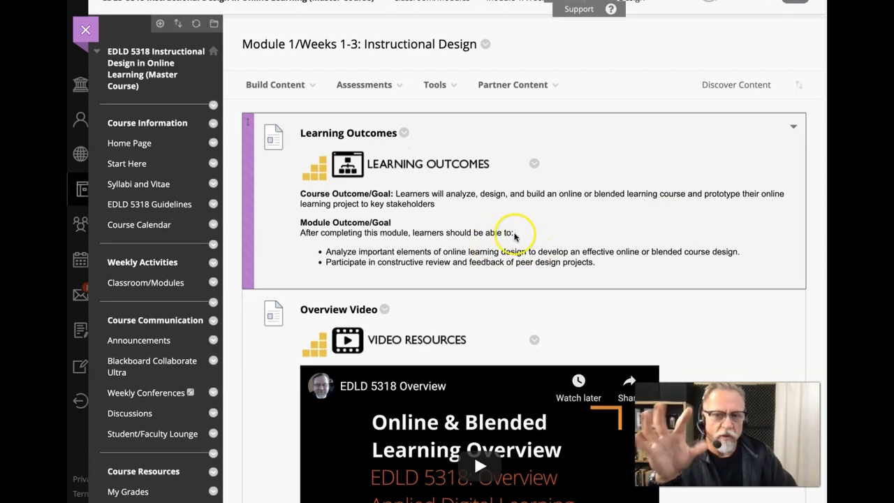
pyautogui.scroll(-3)
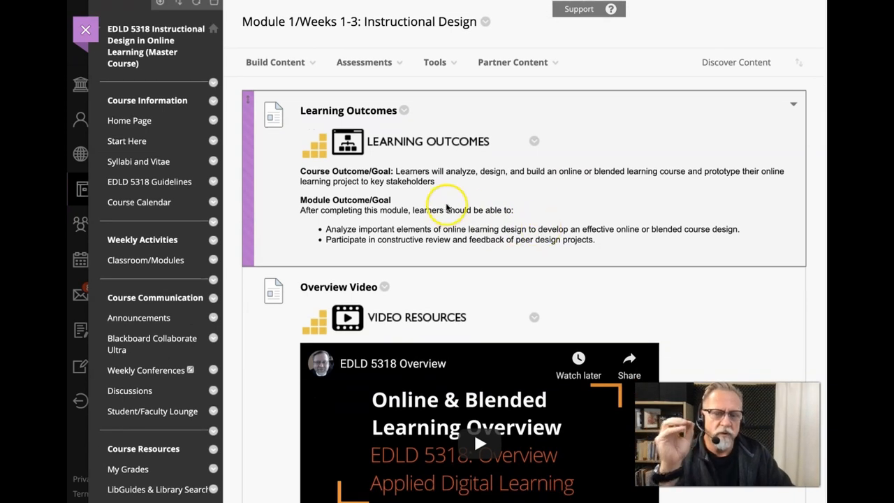
pyautogui.moveTo(635, 223)
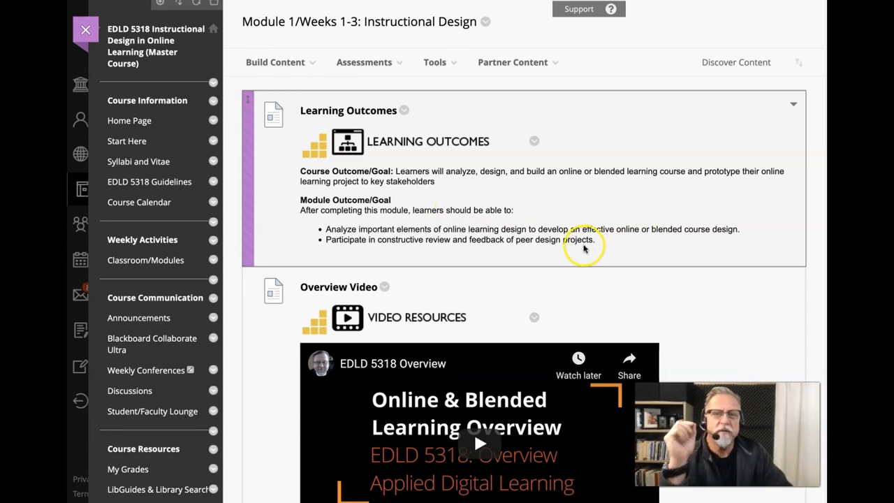
pyautogui.scroll(-3)
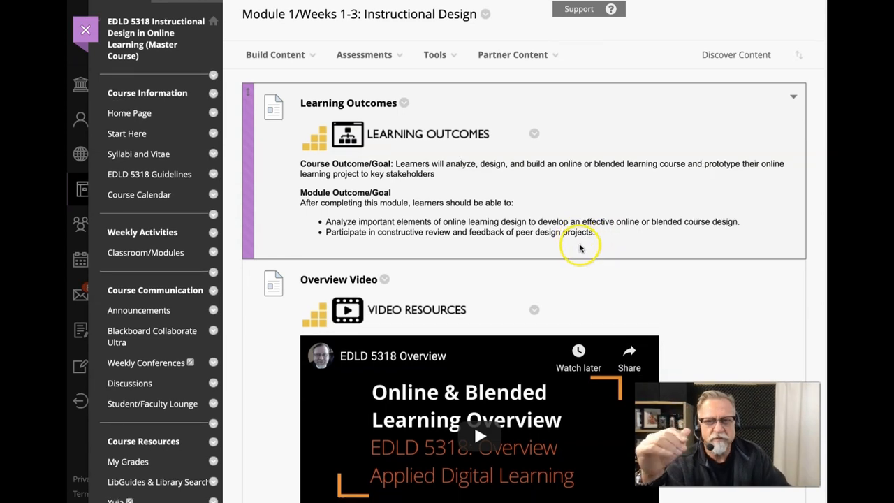
pyautogui.moveTo(553, 222)
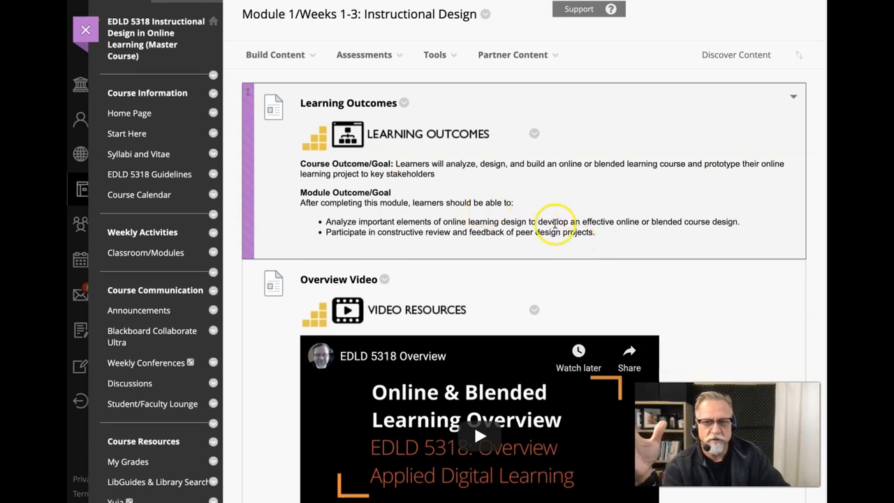
pyautogui.scroll(-3)
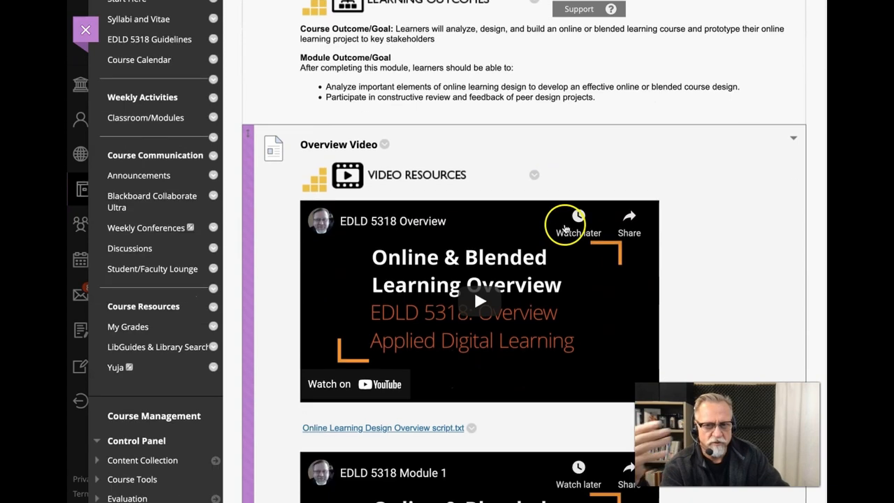
pyautogui.scroll(-3)
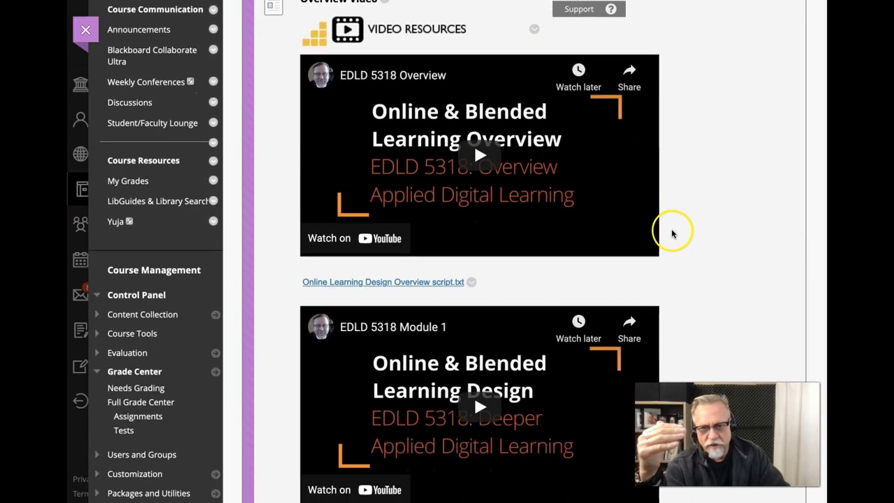
pyautogui.scroll(-3)
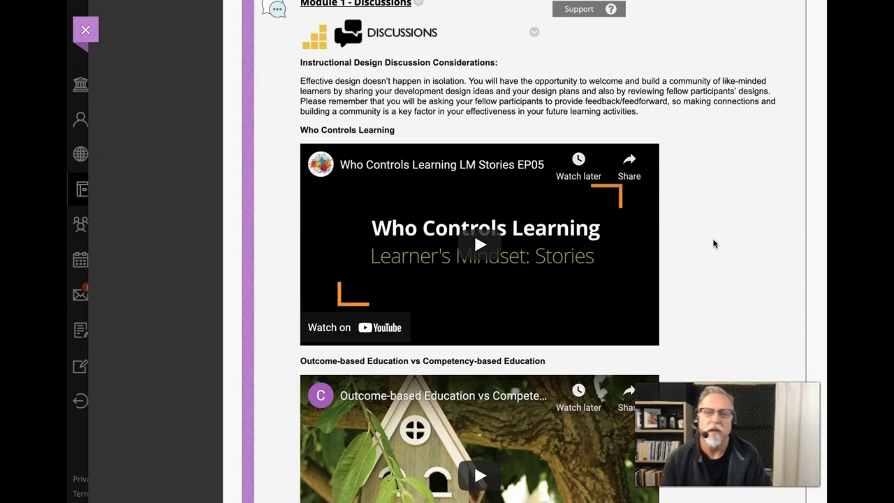
# Scroll further down to the Module 1 Assignment - Instructional Design details.
pyautogui.scroll(-3)
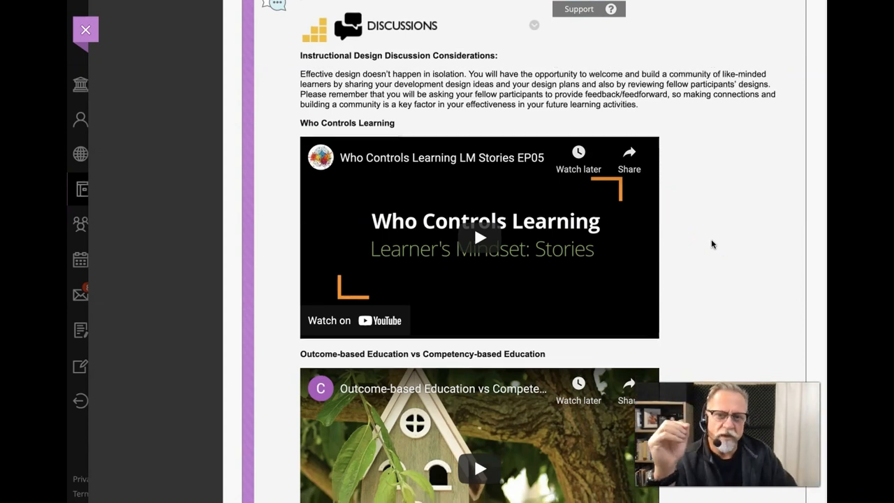
pyautogui.scroll(-3)
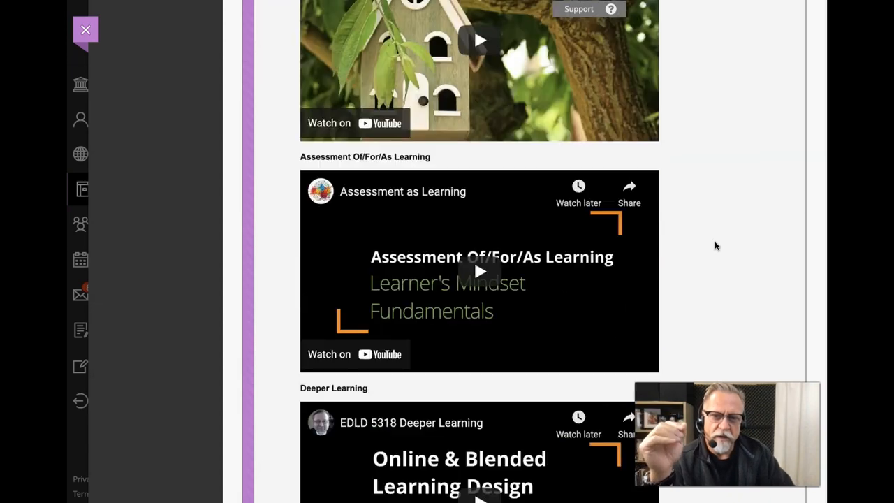
pyautogui.scroll(-3)
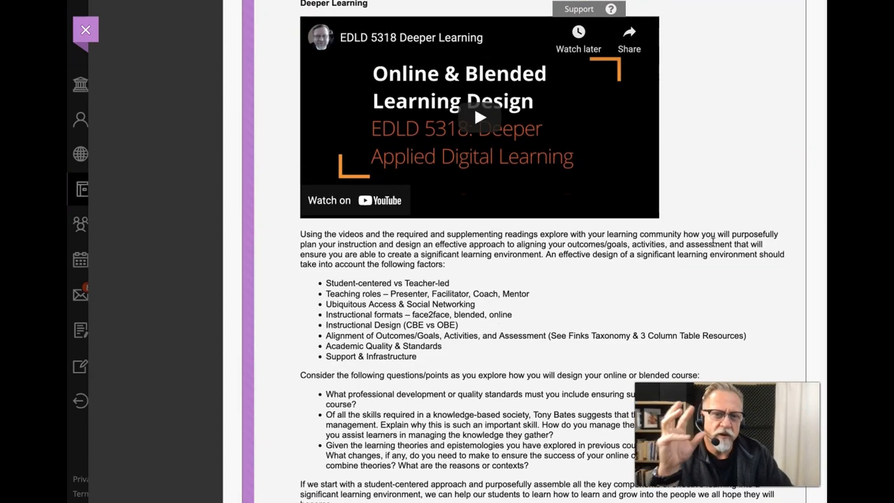
pyautogui.scroll(-3)
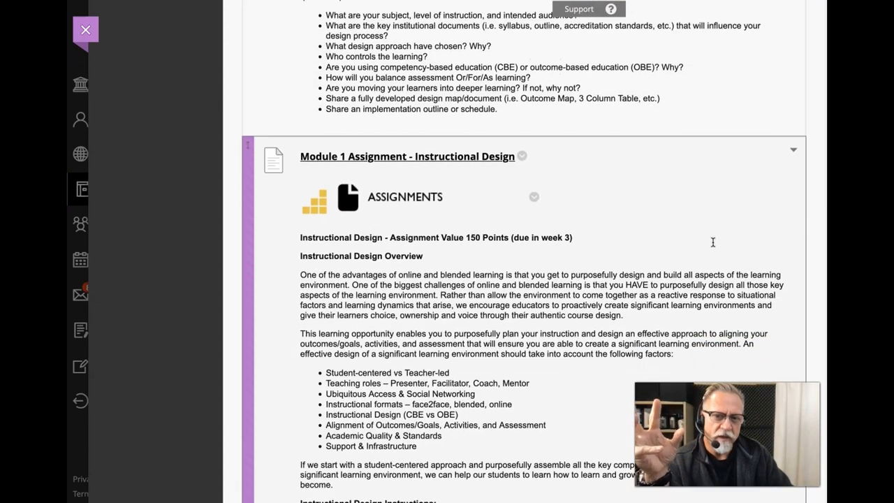
pyautogui.scroll(-3)
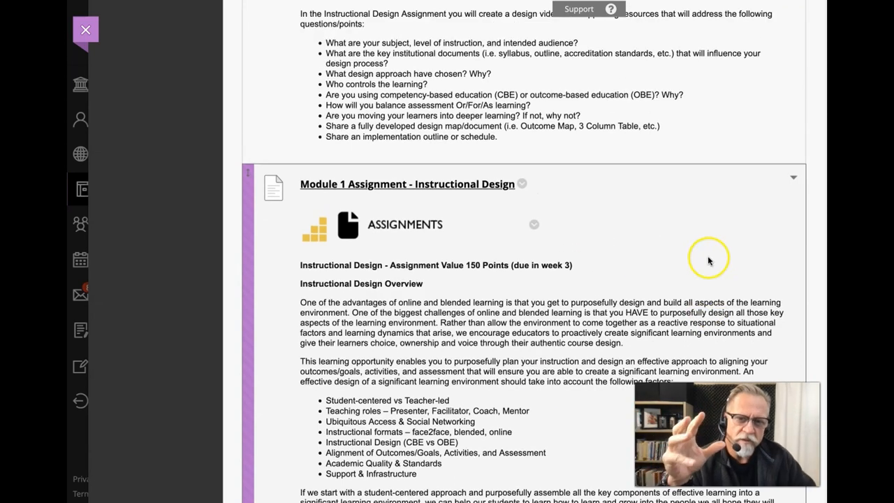
pyautogui.scroll(-3)
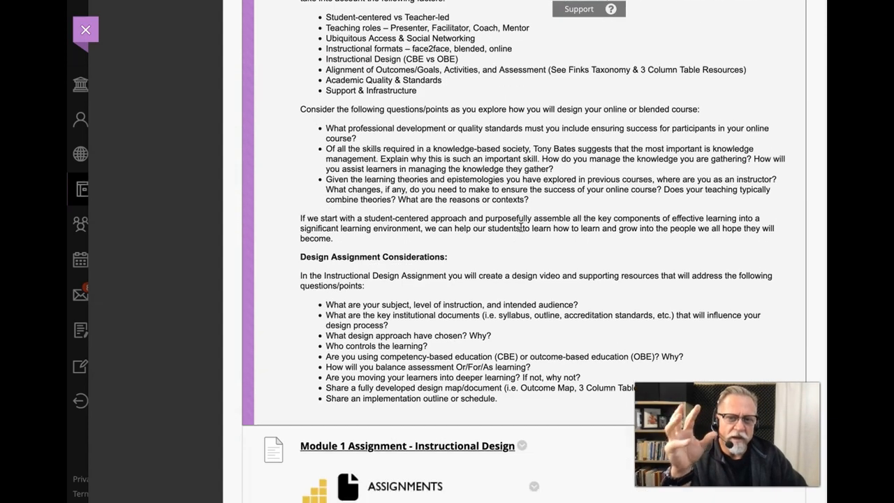
pyautogui.scroll(-3)
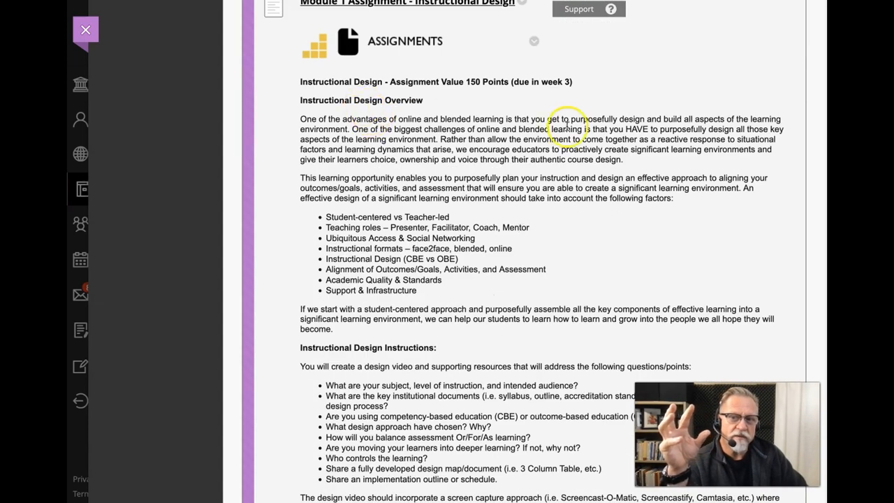
pyautogui.moveTo(593, 239)
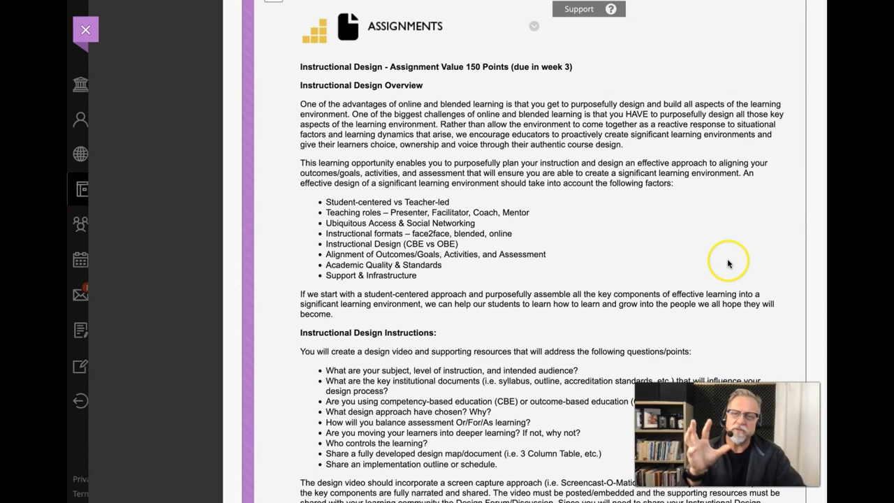
pyautogui.moveTo(730, 263)
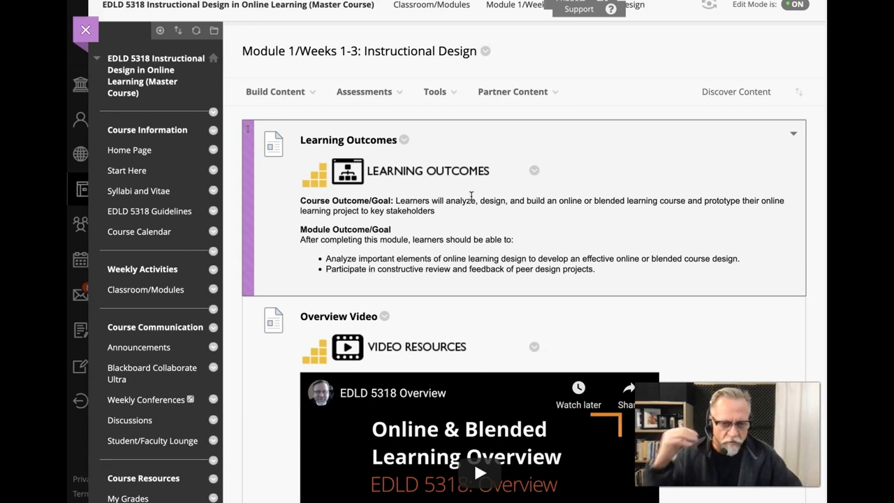
pyautogui.moveTo(470, 198)
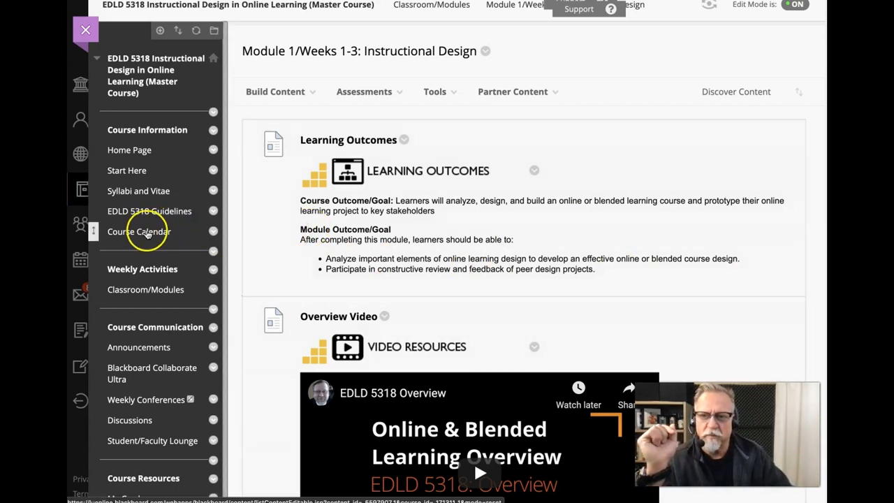
pyautogui.scroll(-3)
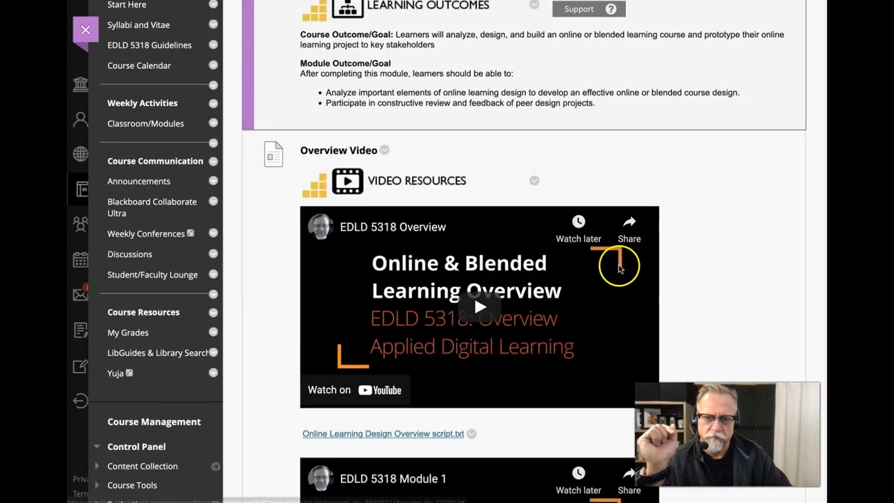
pyautogui.scroll(-3)
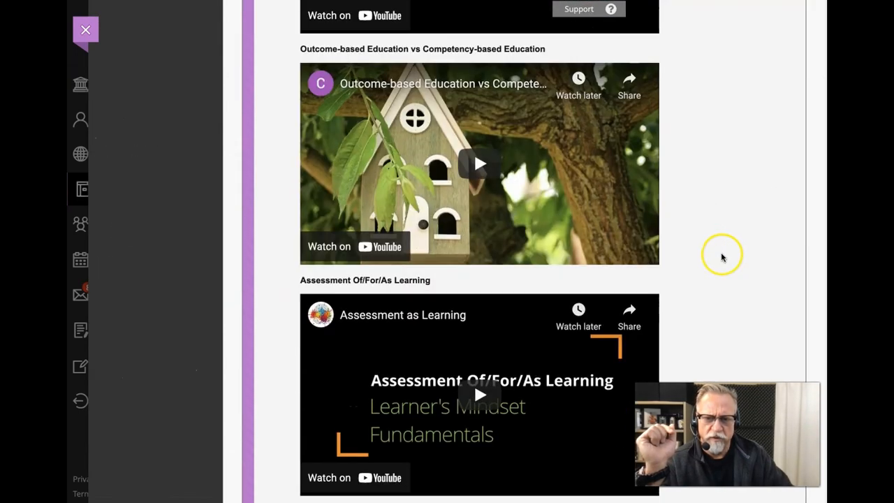
pyautogui.scroll(-3)
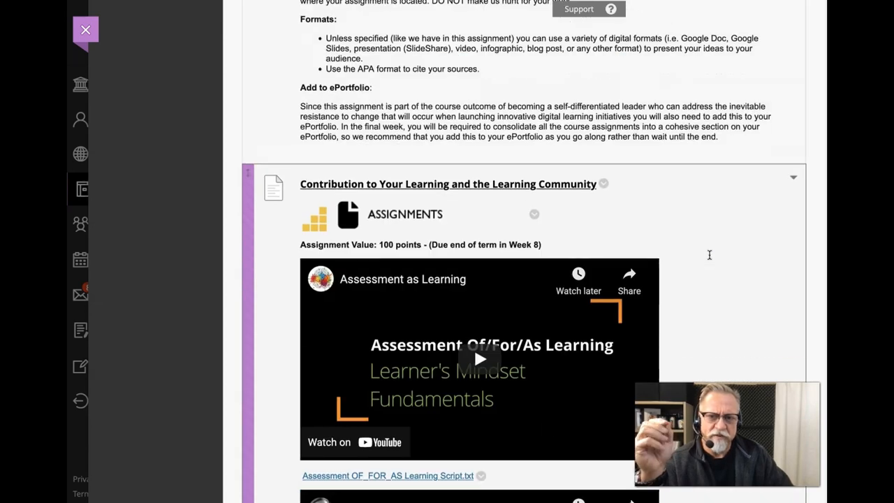
pyautogui.scroll(-3)
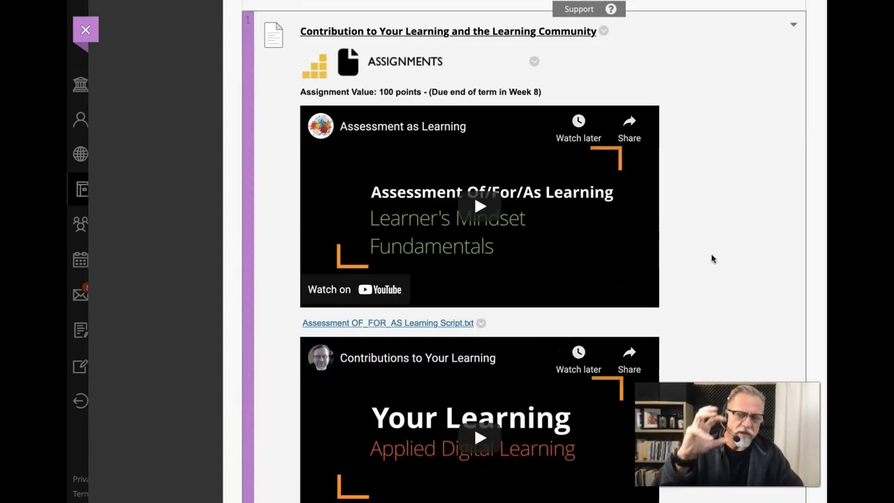
pyautogui.scroll(-3)
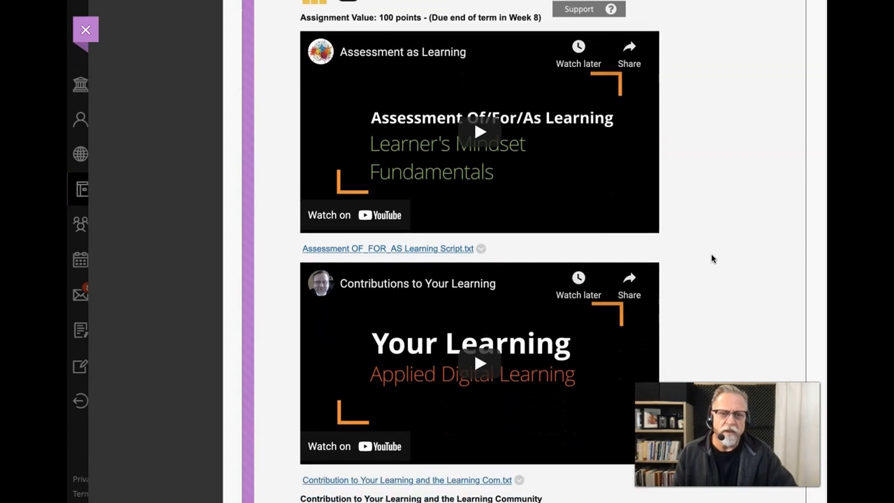
pyautogui.scroll(-3)
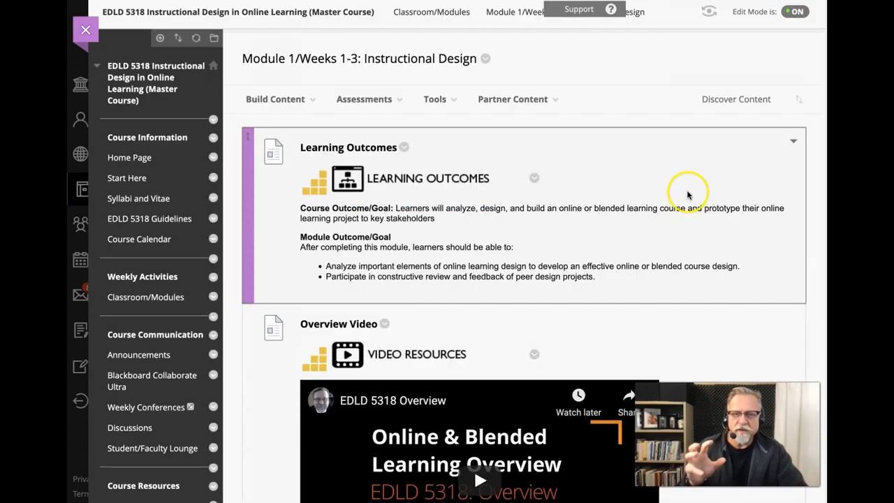
pyautogui.moveTo(616, 246)
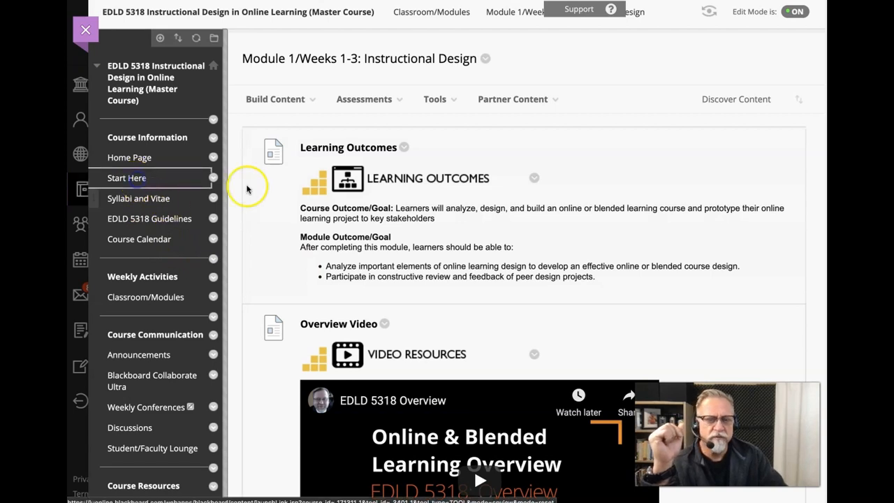
# Reopen Start Here and scroll down to Course Resources, Online Essentials and Getting Started.
pyautogui.click(126, 178)
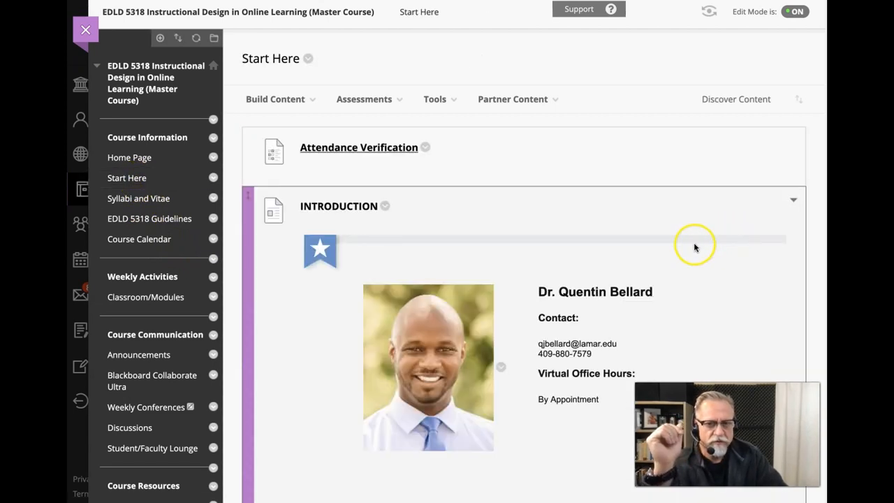
pyautogui.scroll(-3)
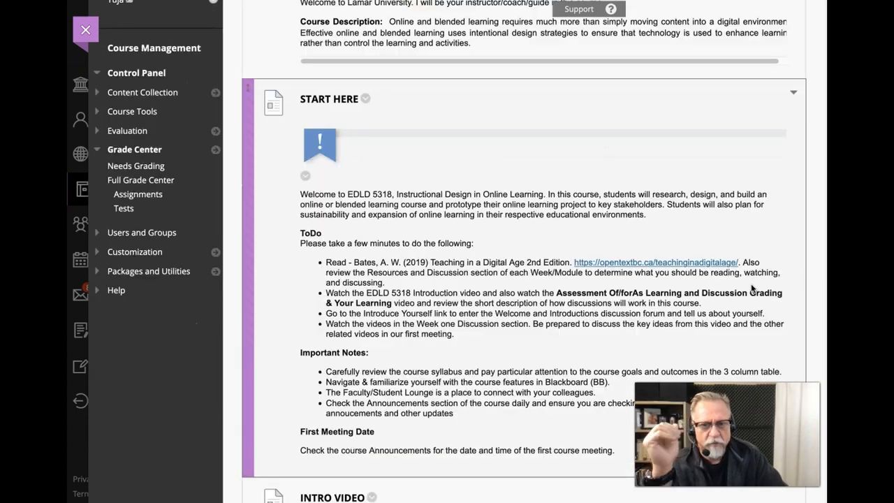
pyautogui.scroll(-3)
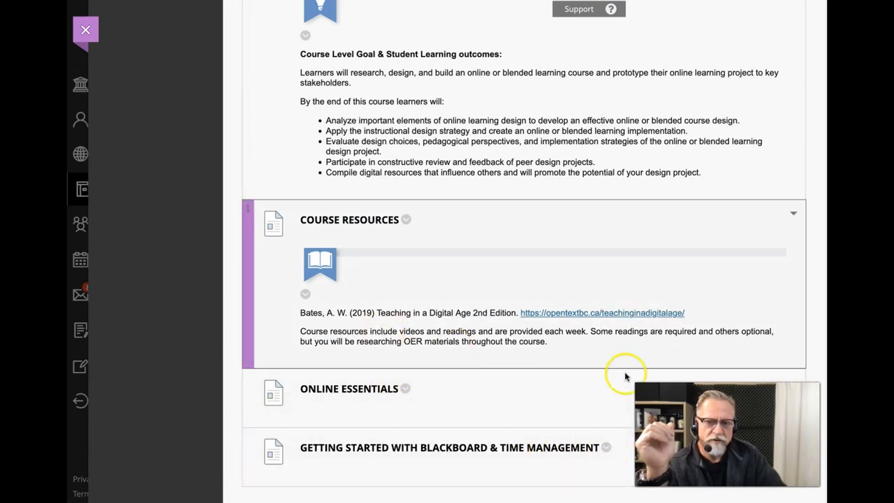
pyautogui.moveTo(548, 307)
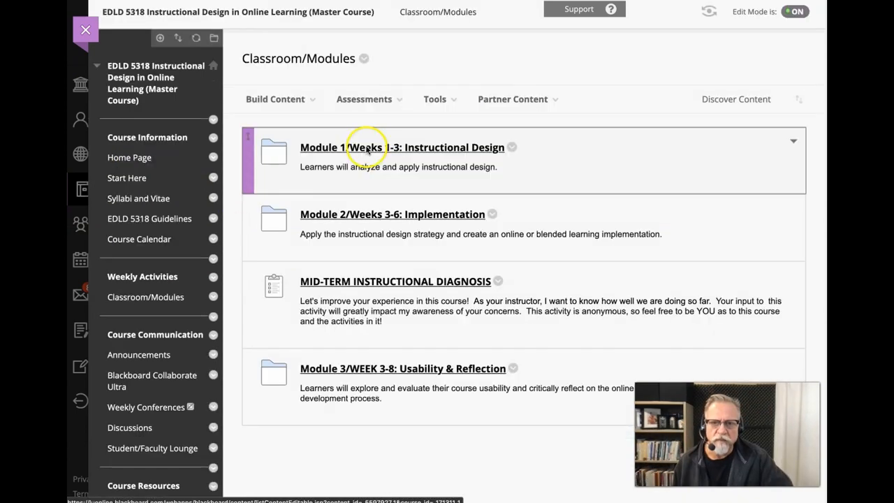
# Reopen Module 1/Weeks 1-3 and scroll past the overview videos and scripts to Readings.
pyautogui.click(401, 147)
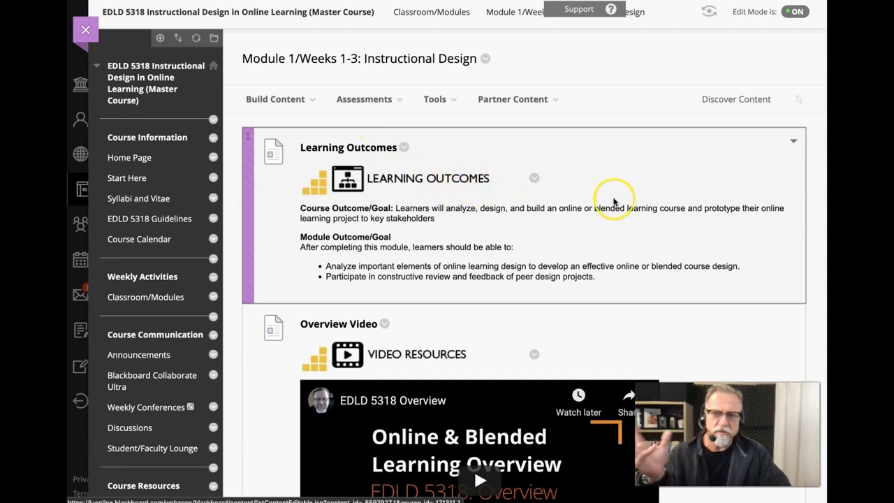
pyautogui.moveTo(653, 243)
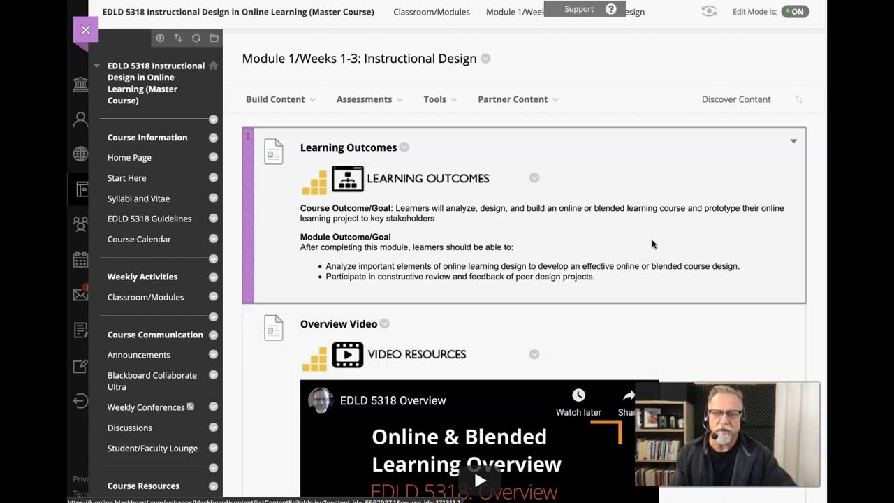
pyautogui.scroll(-3)
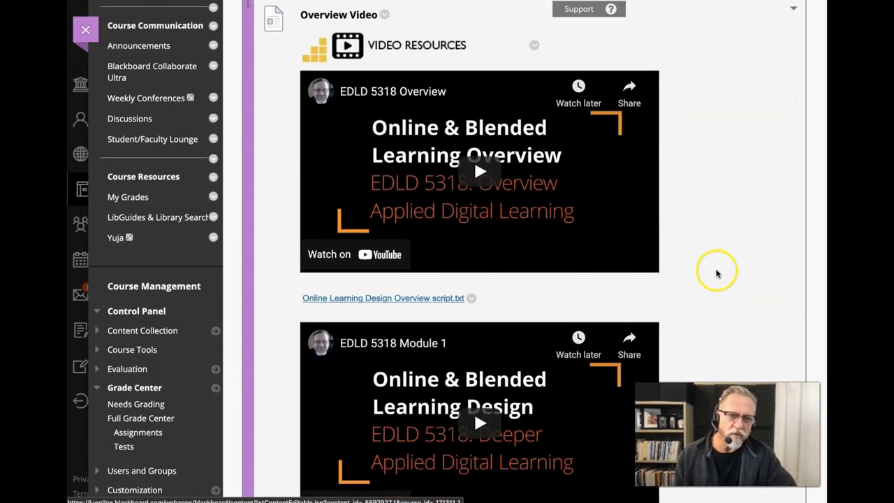
pyautogui.scroll(-3)
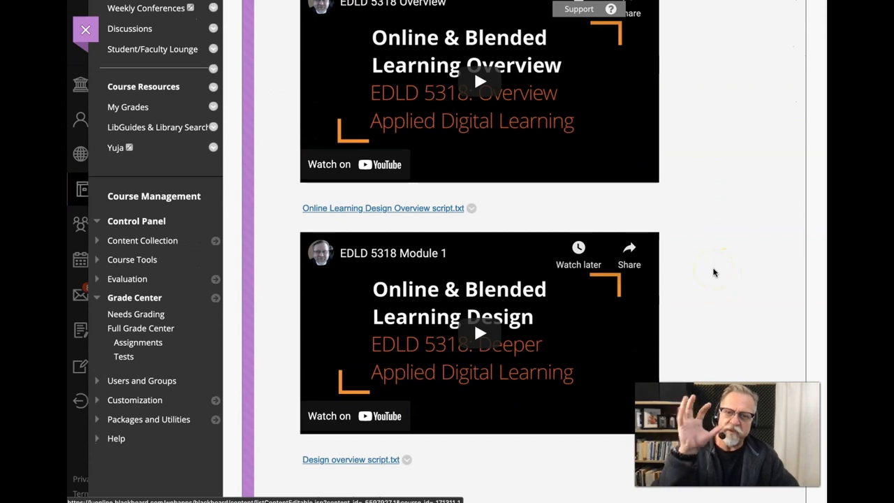
pyautogui.scroll(-3)
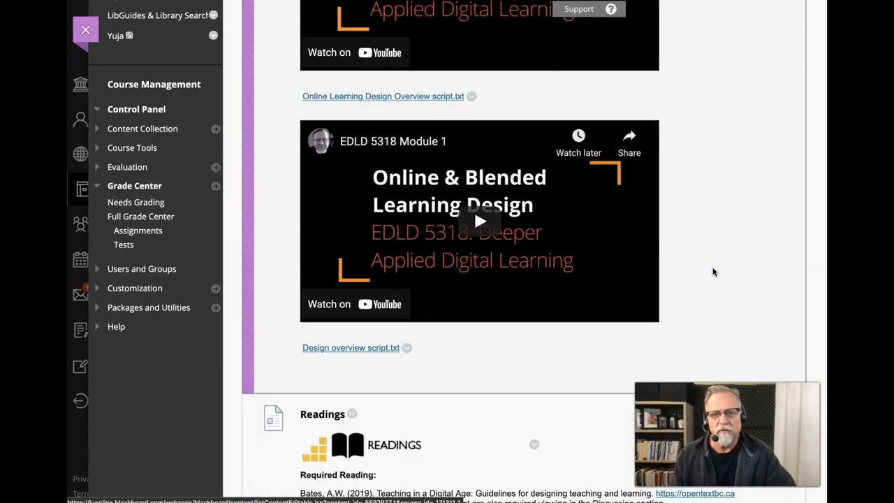